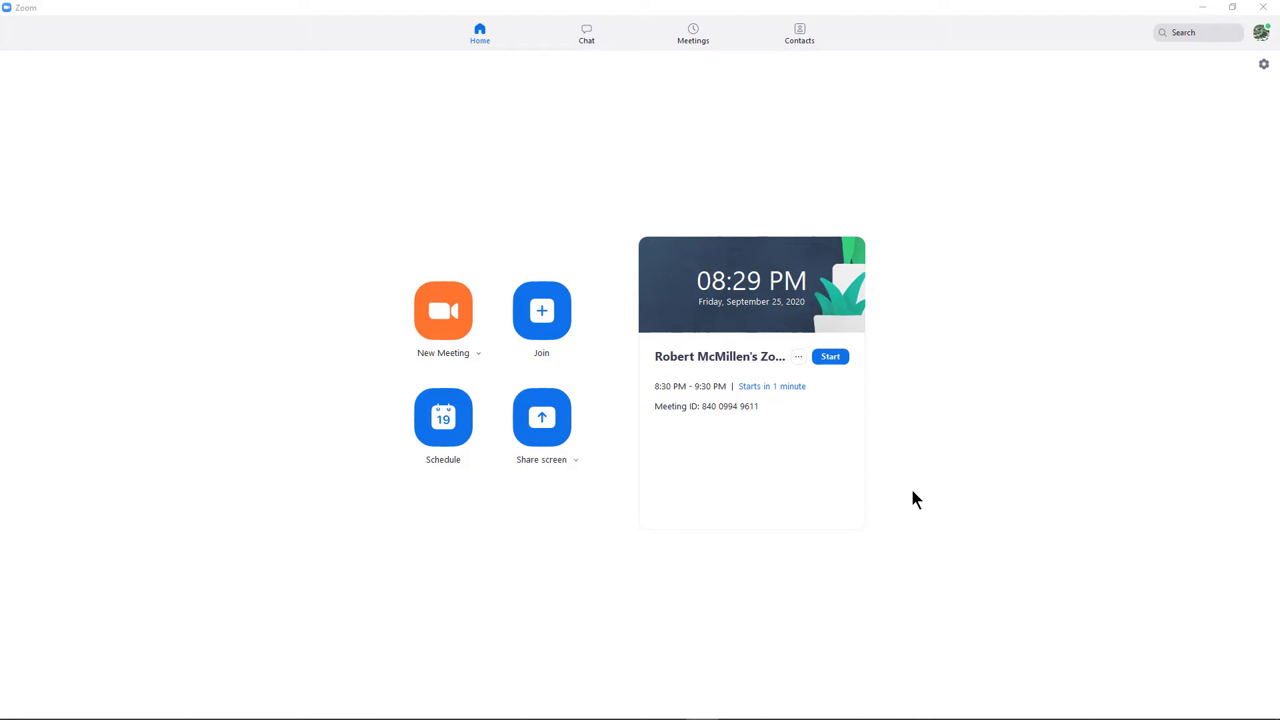
mouse_move(1024, 439)
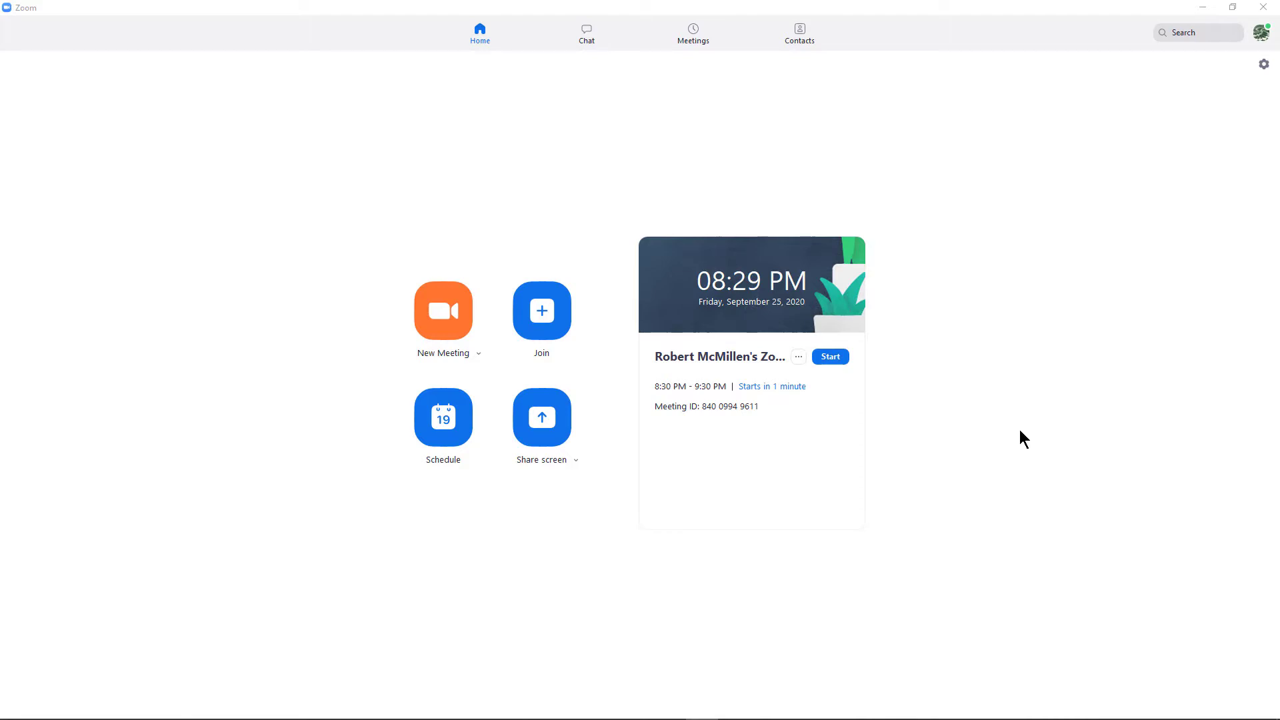
mouse_move(1018, 431)
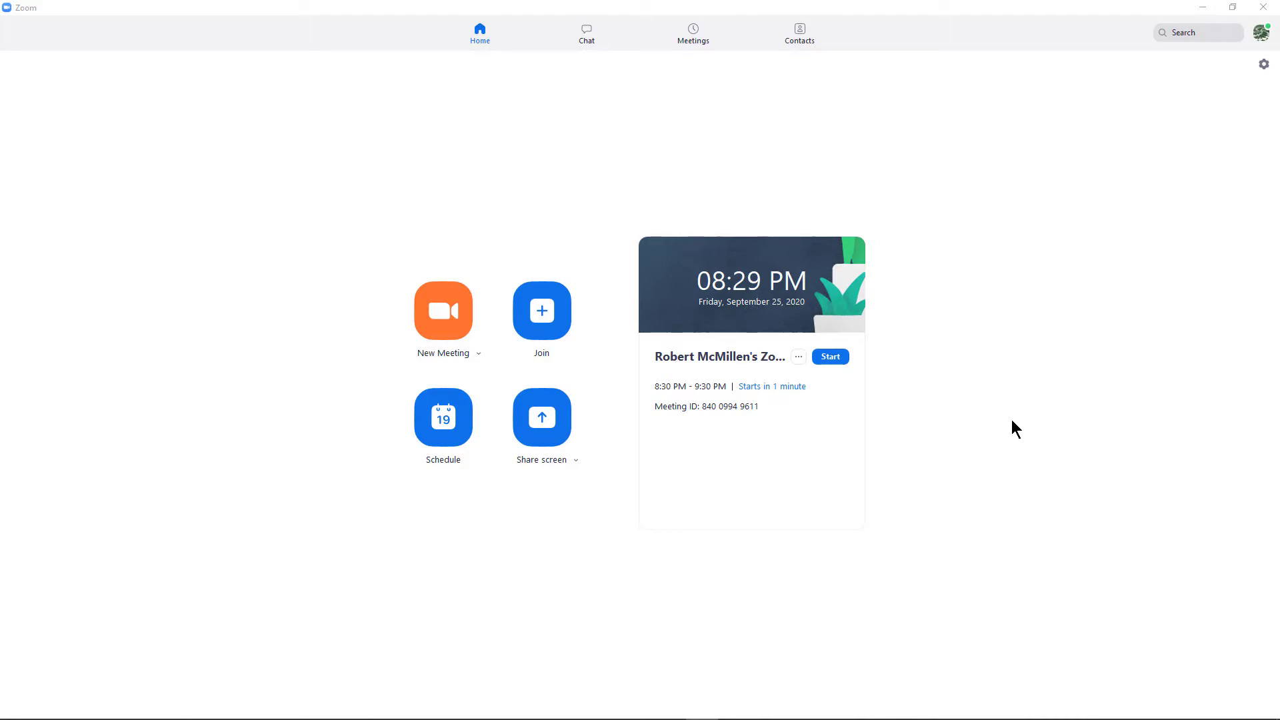
mouse_move(1078, 317)
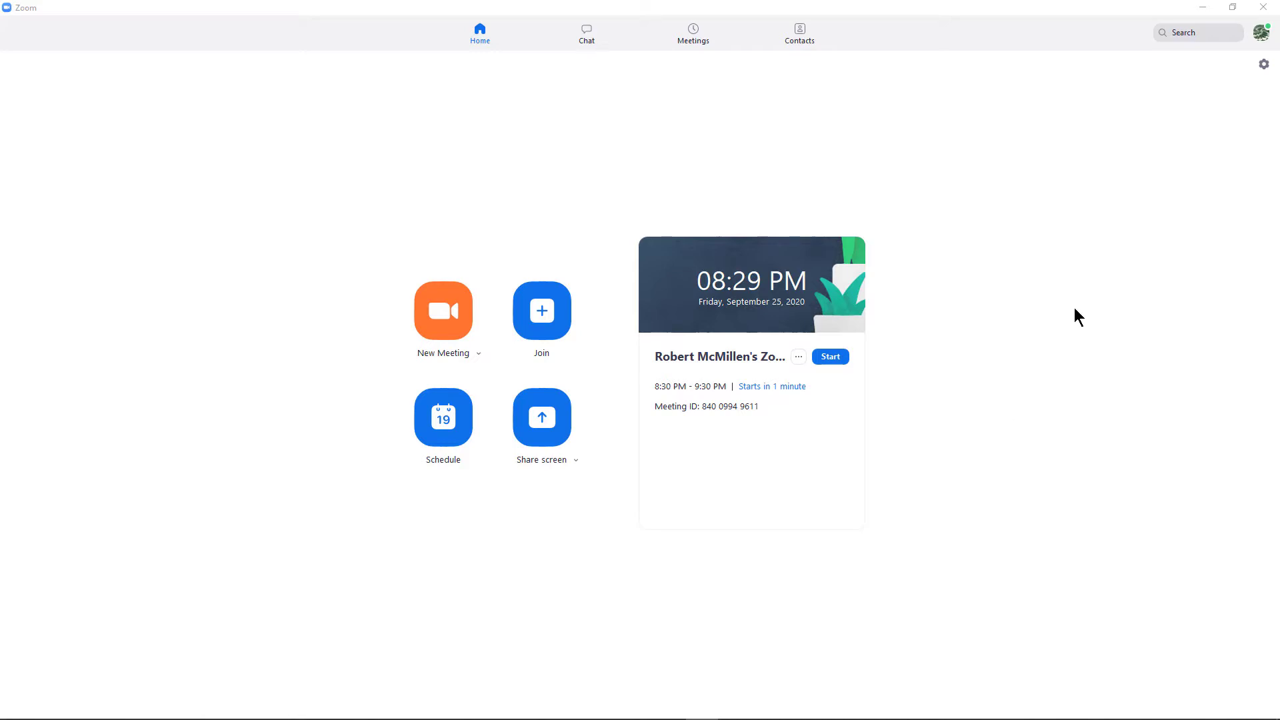
mouse_move(1086, 312)
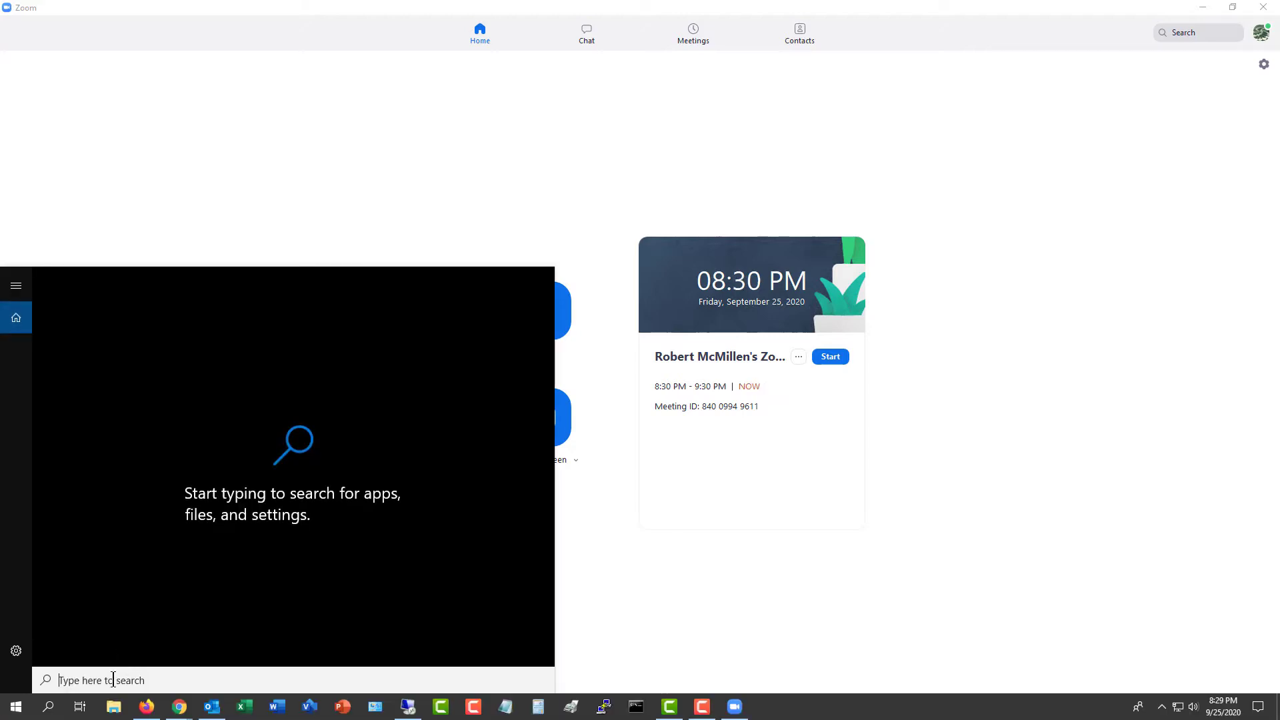
- Show the Video section of Zoom settings with the live webcam preview and camera options
type("zoom")
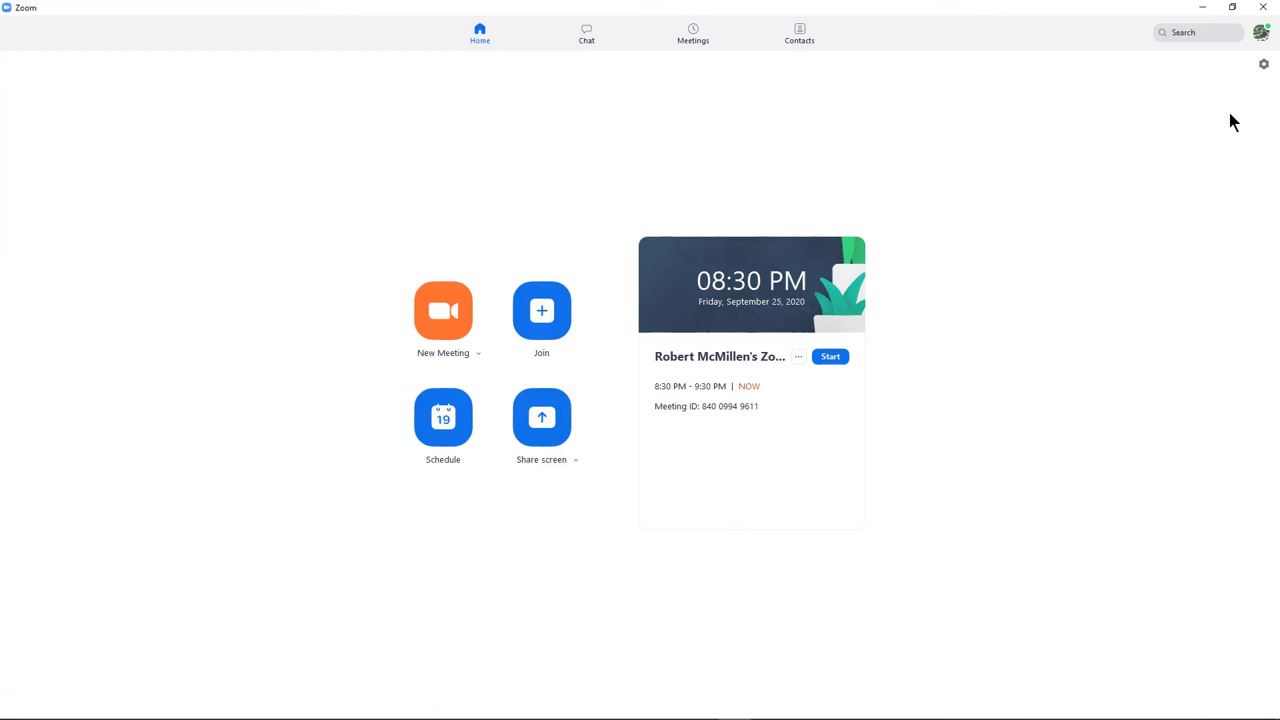
mouse_move(1263, 64)
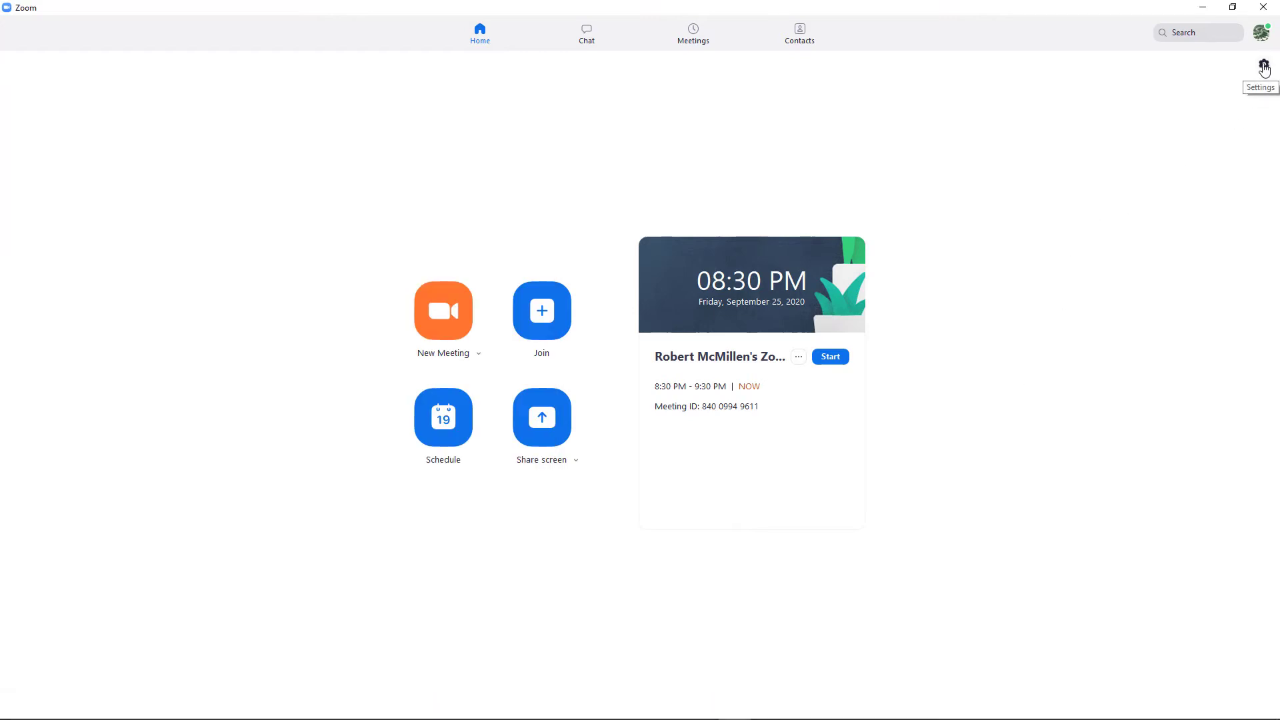
left_click(1263, 64)
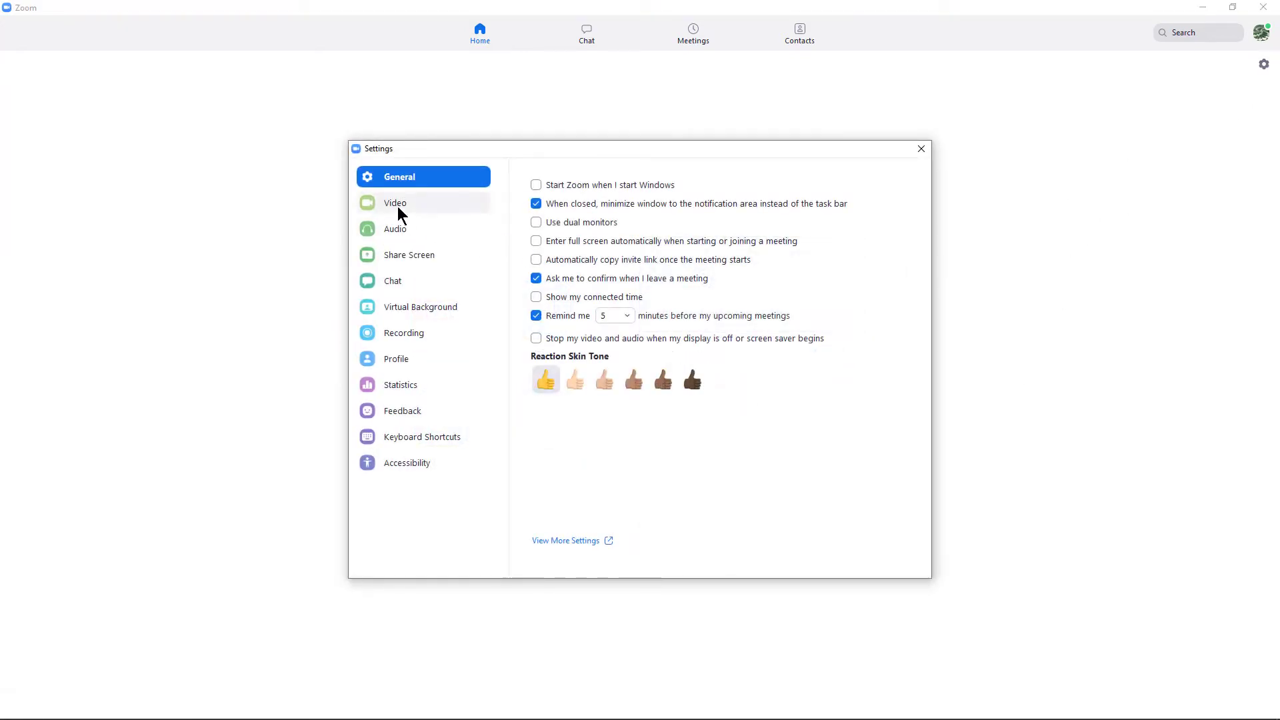
left_click(395, 203)
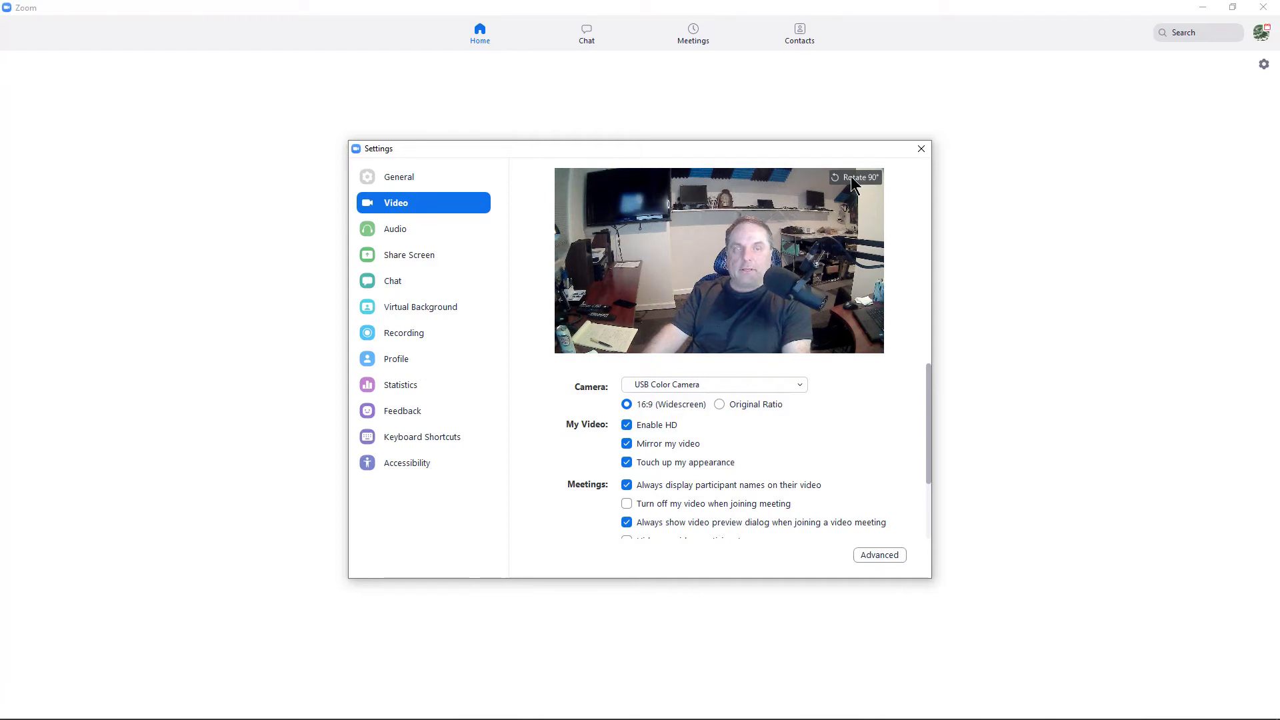
- Rotate the camera preview 90° four times — sideways, upside down, sideways, then upright again
left_click(853, 177)
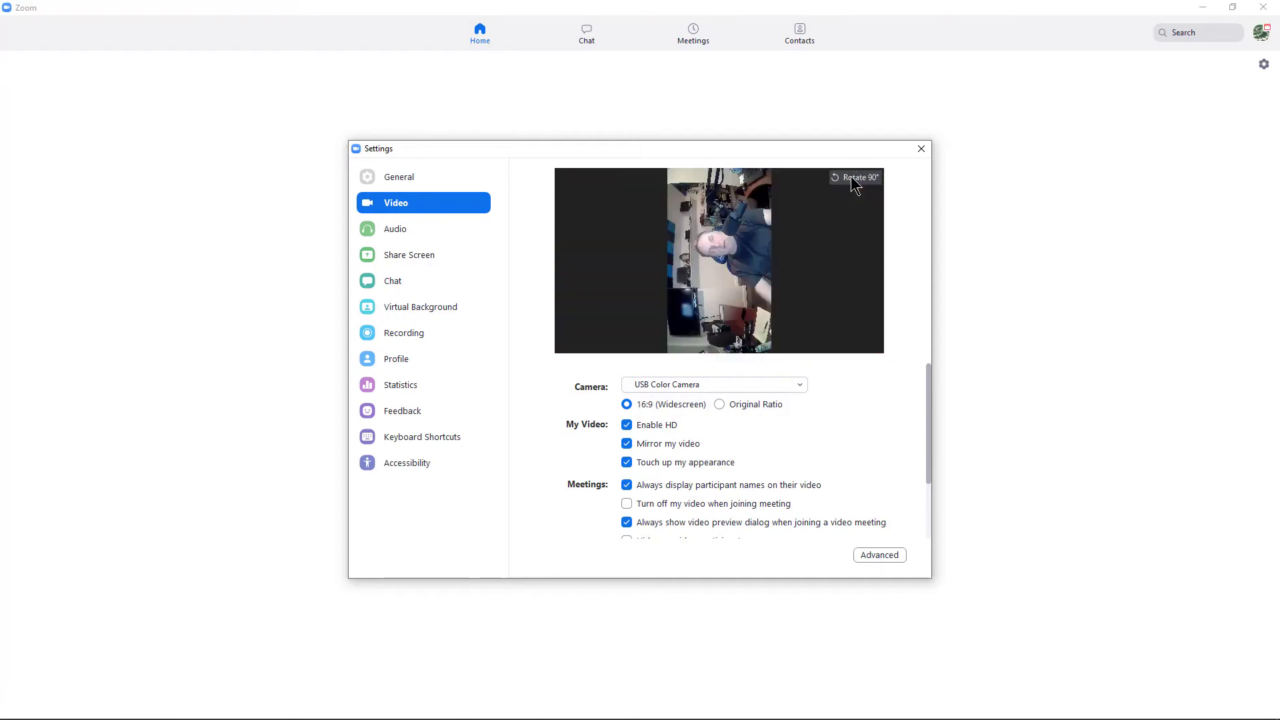
left_click(854, 177)
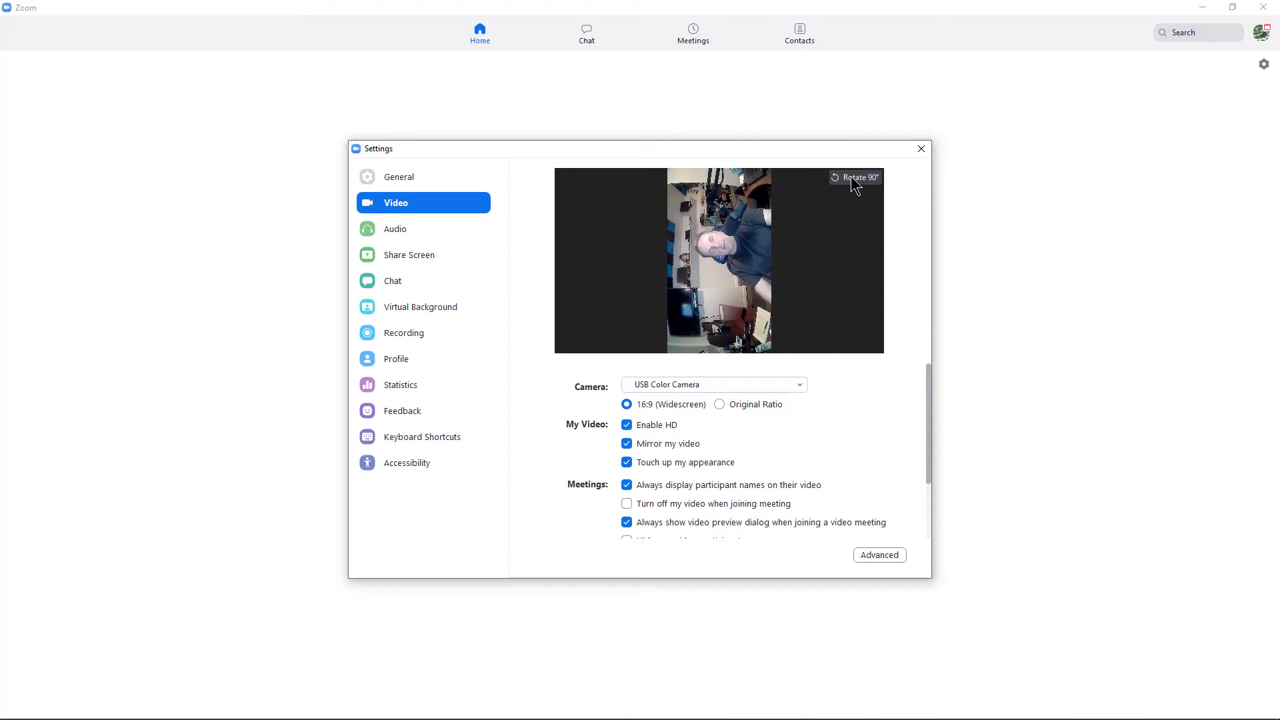
left_click(854, 178)
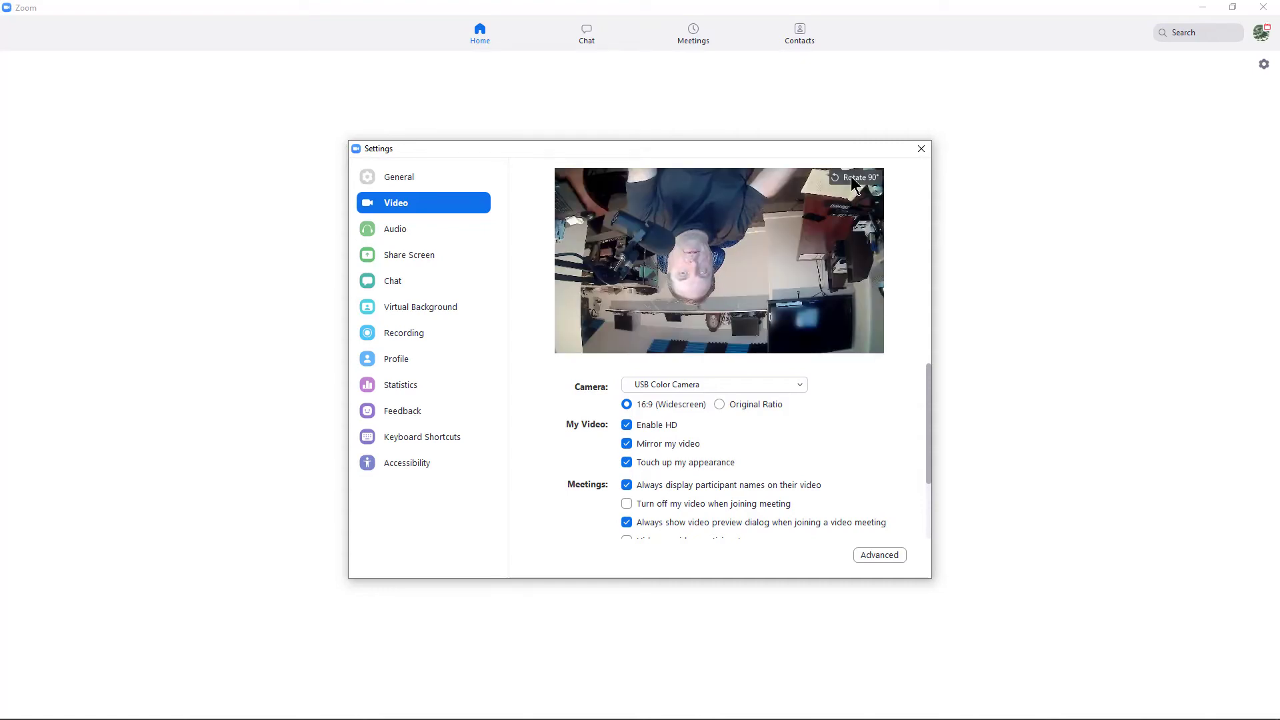
left_click(856, 177)
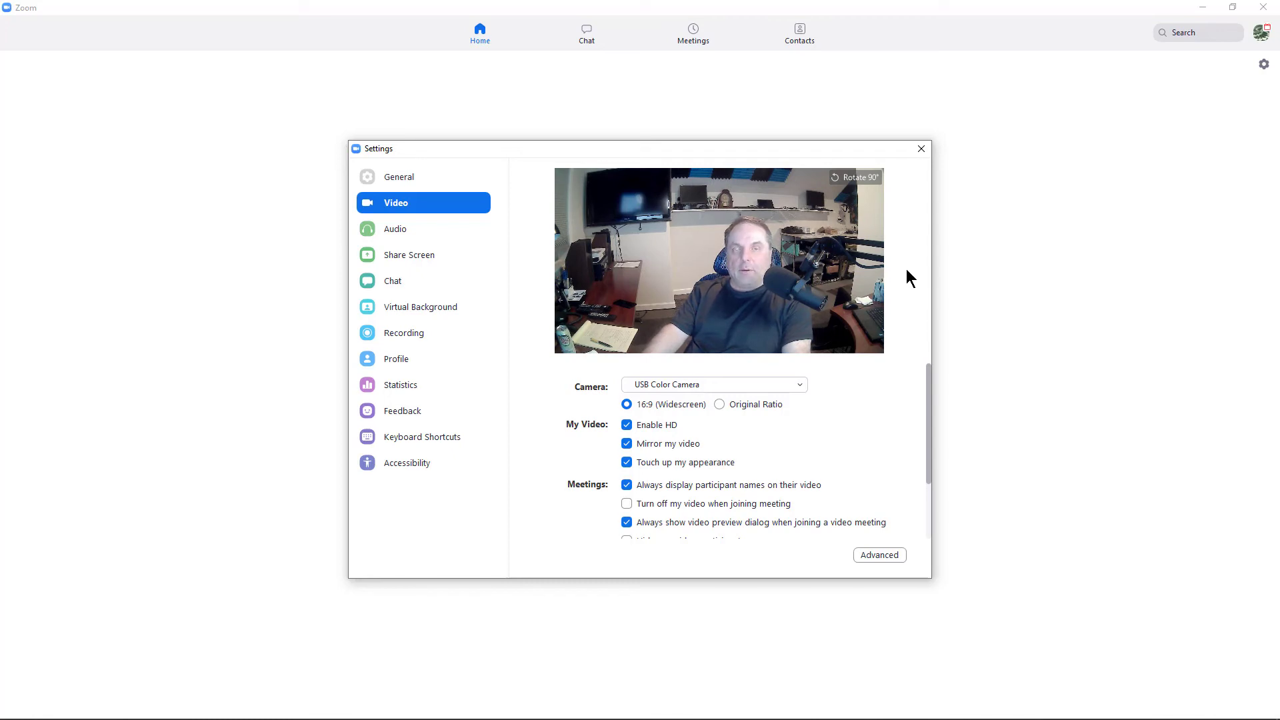
mouse_move(911, 250)
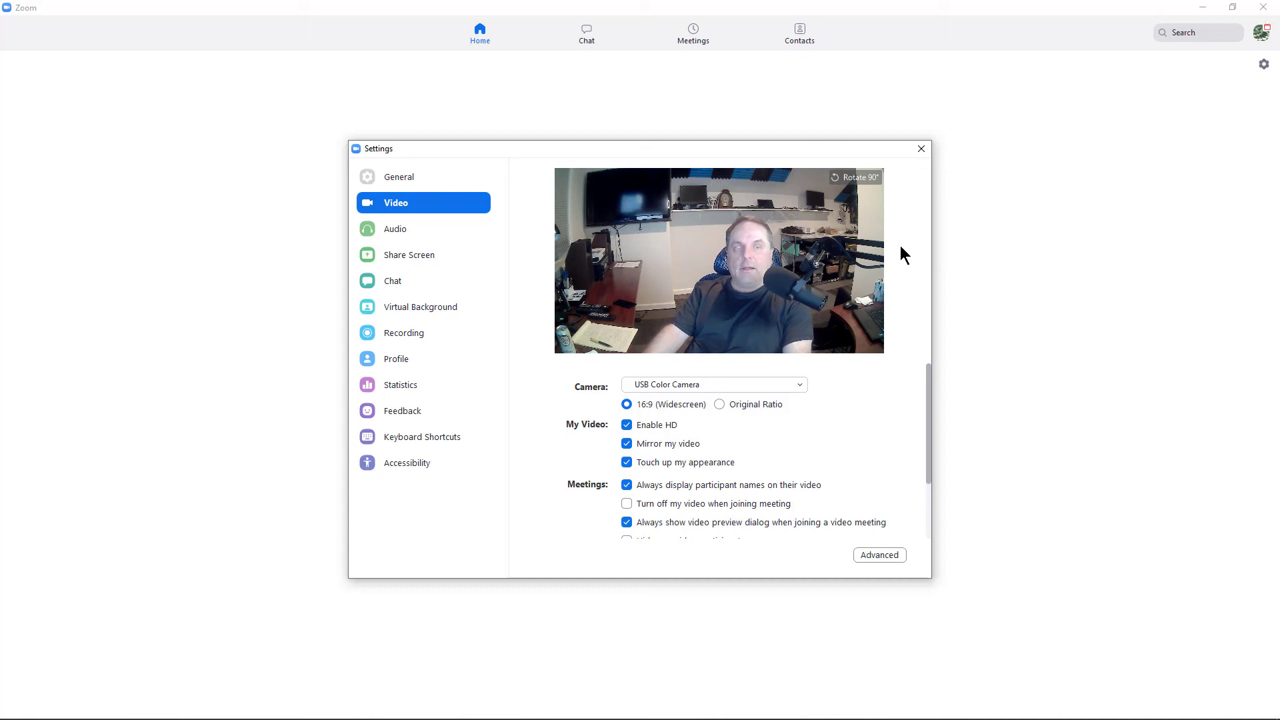
mouse_move(912, 249)
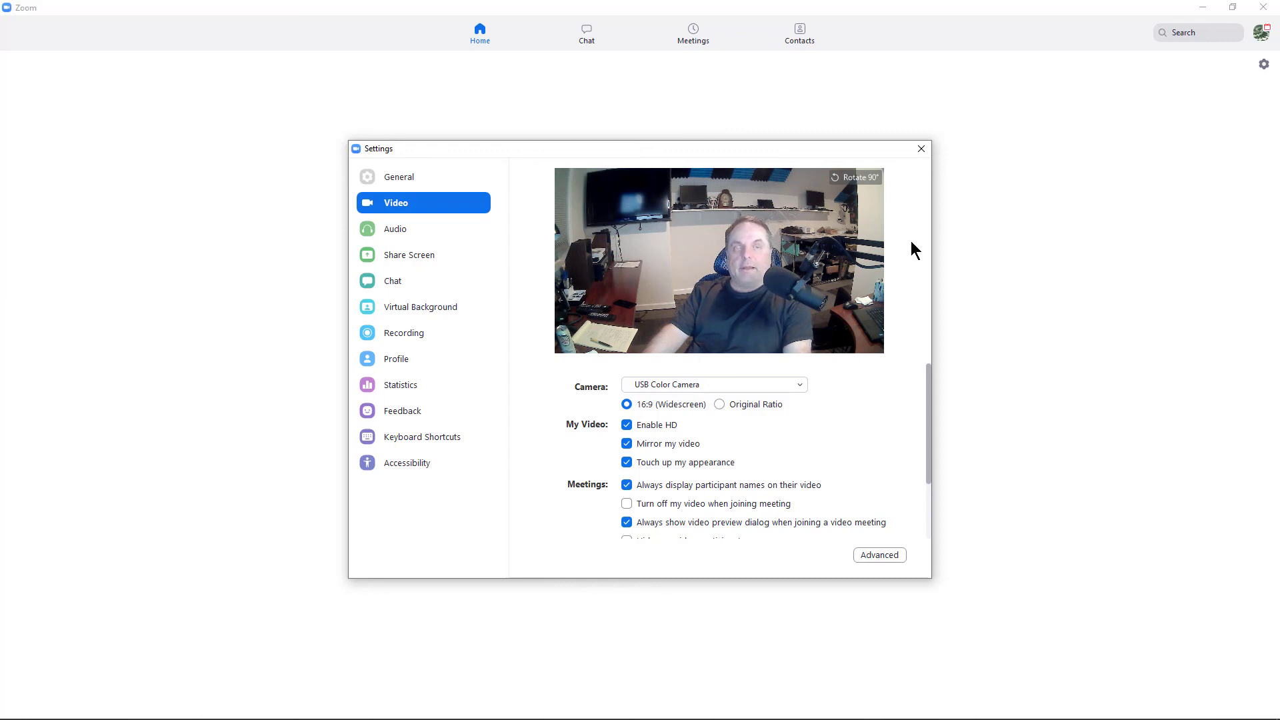
mouse_move(943, 246)
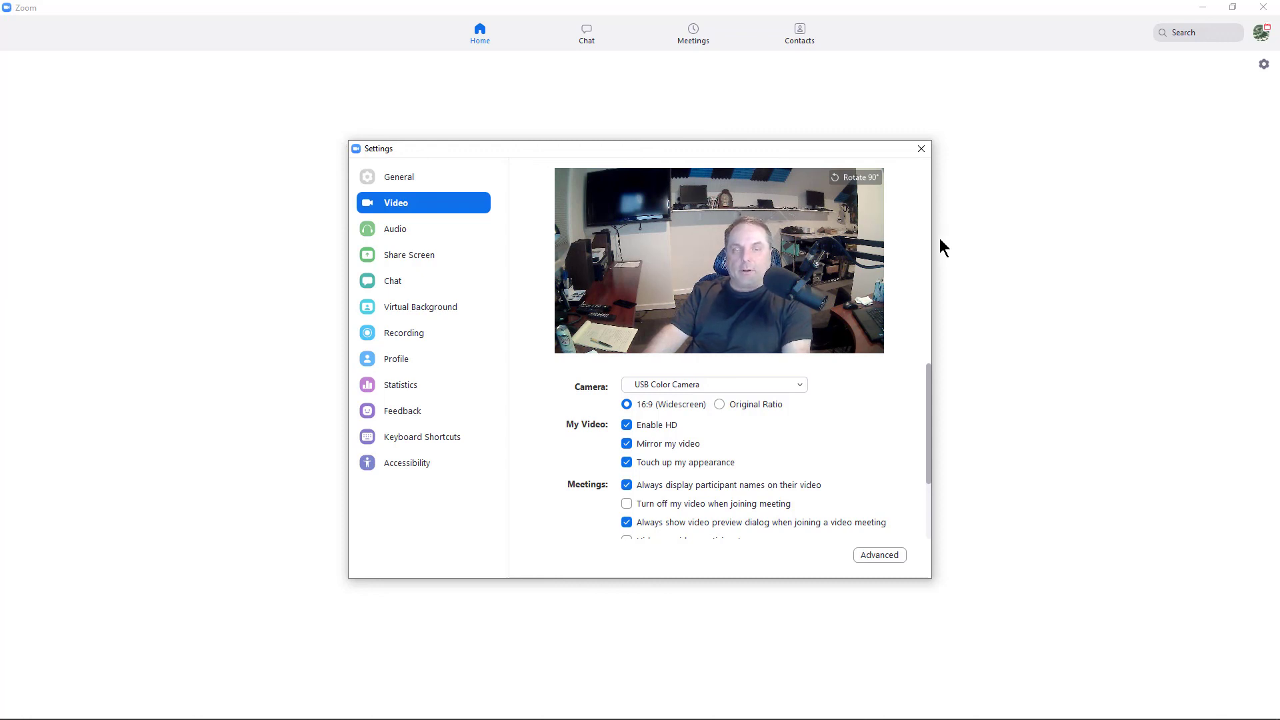